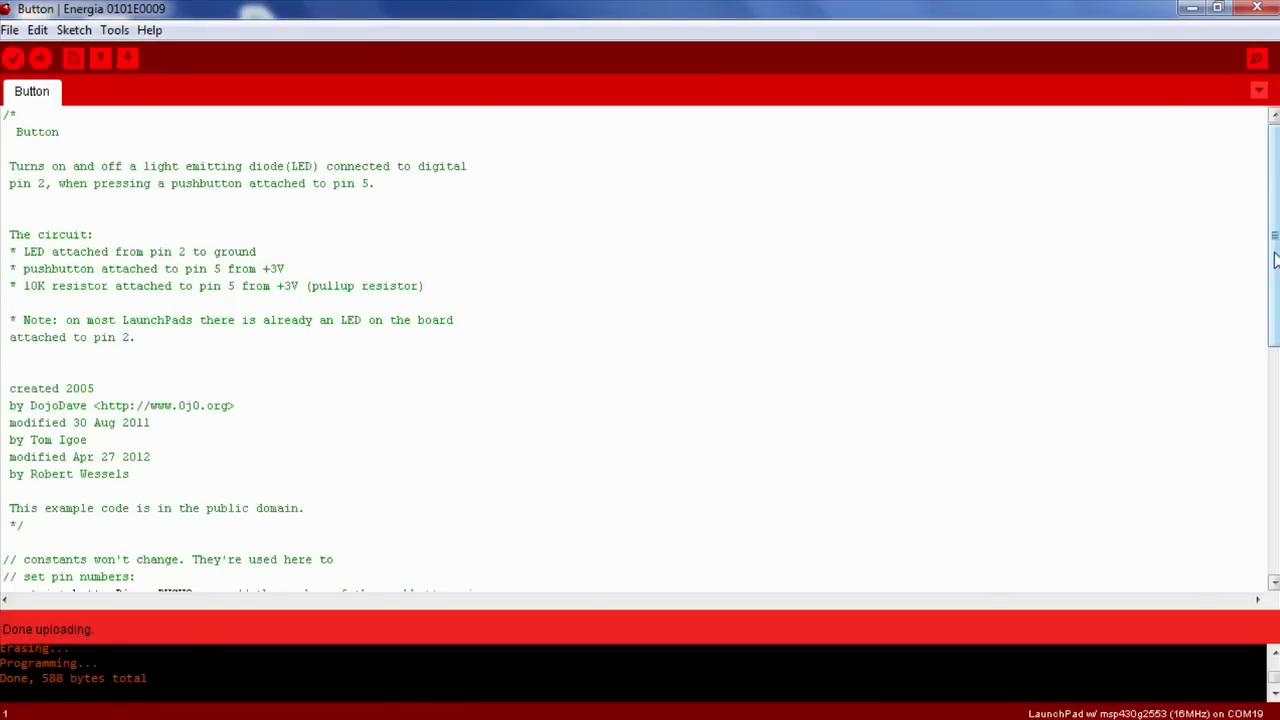
{"action": "scroll", "scroll_direction": "down", "scroll_amount": 3}
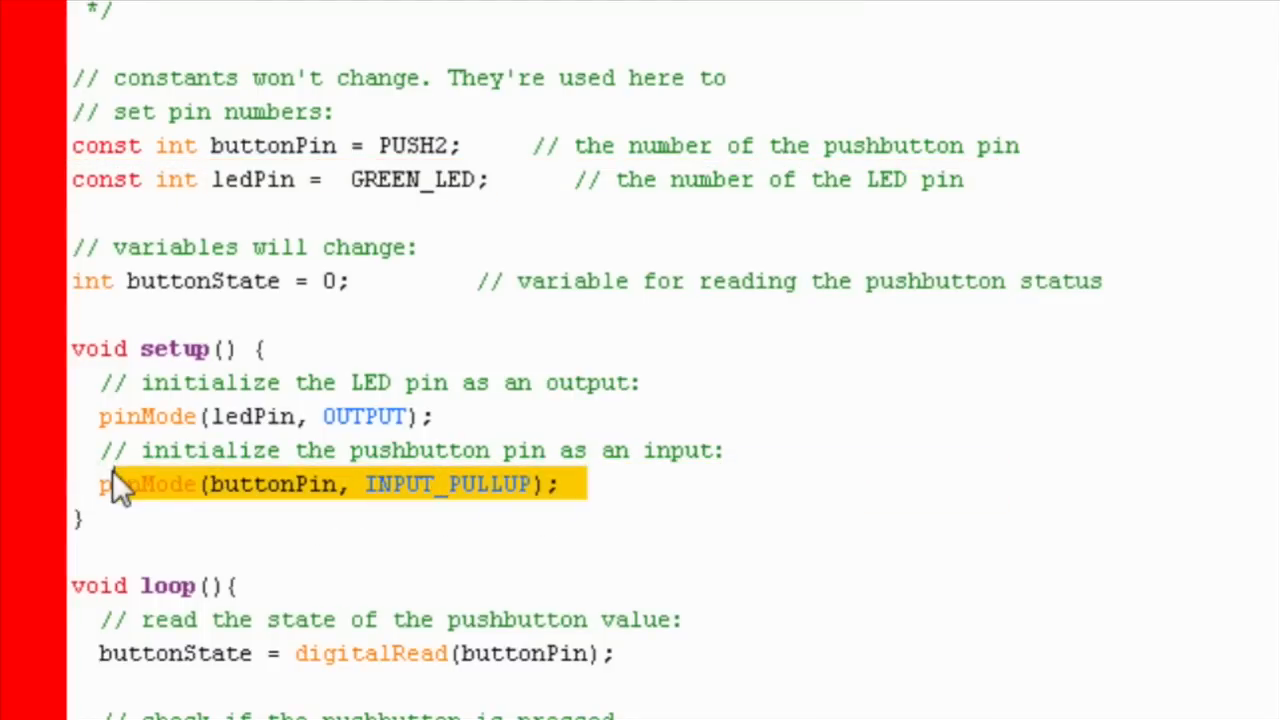
{"action": "mouse_move", "coordinate": [540, 205]}
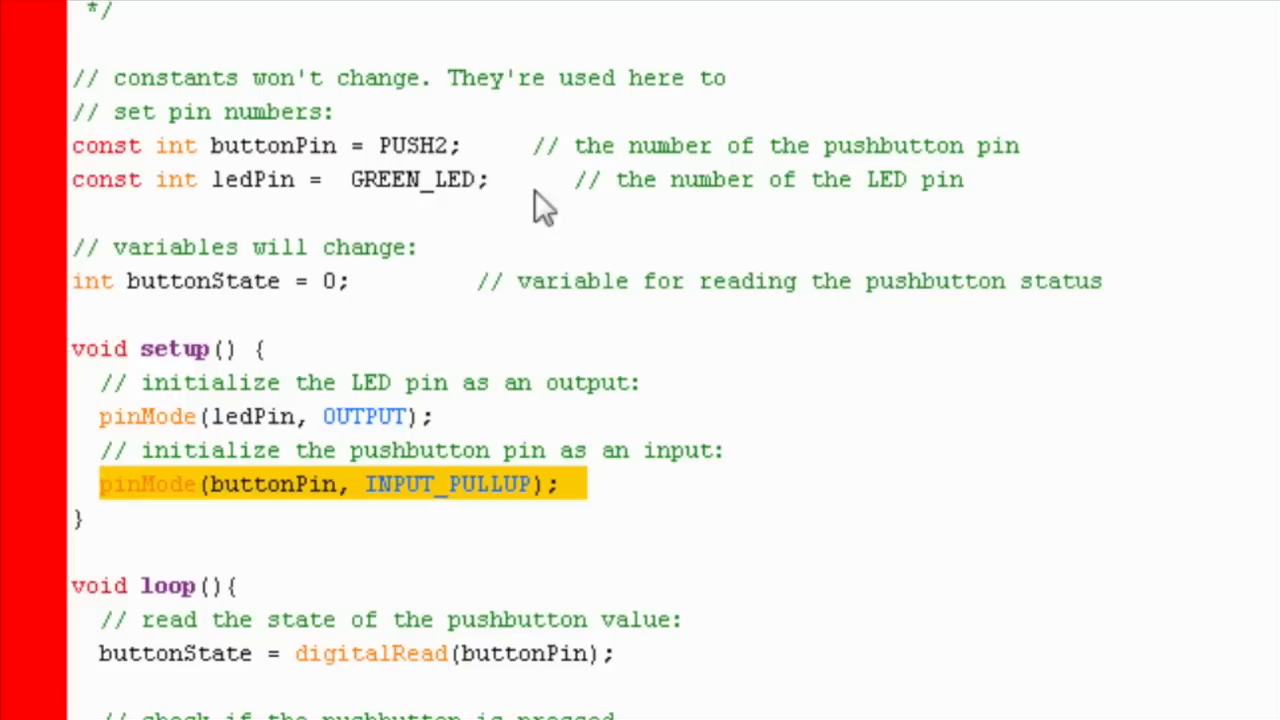
{"action": "mouse_move", "coordinate": [790, 515]}
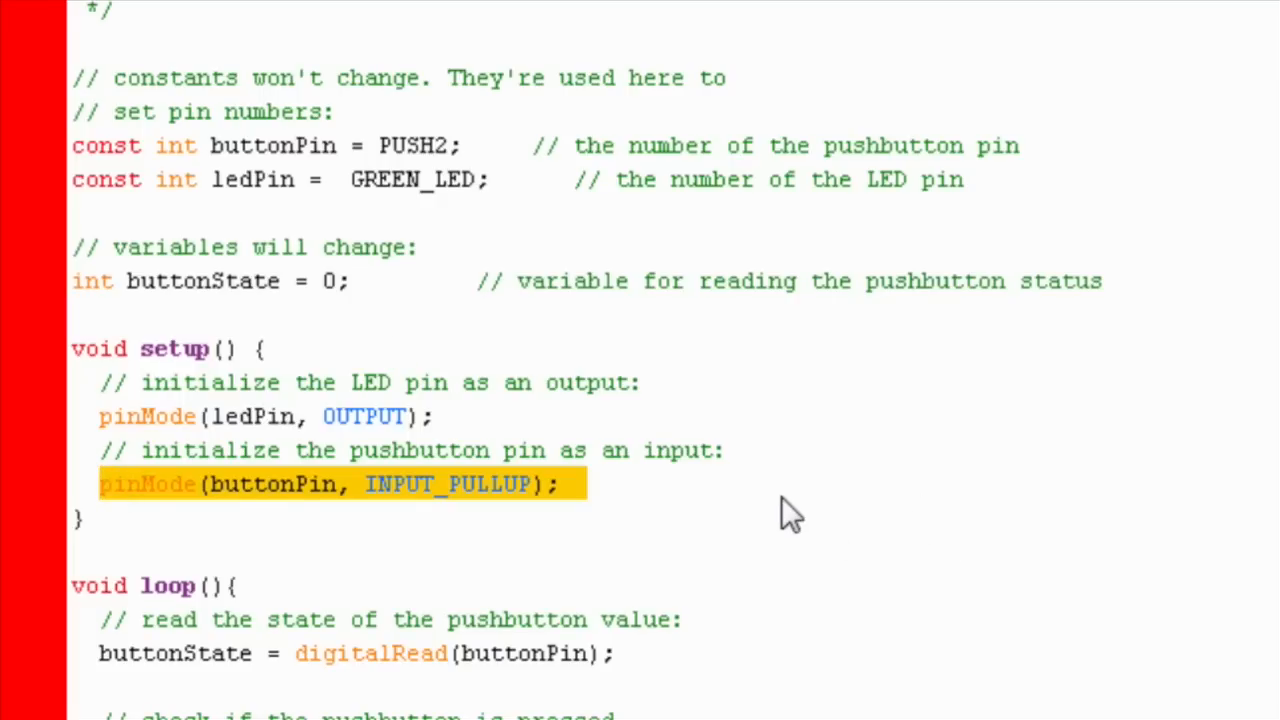
{"action": "scroll", "scroll_direction": "down", "scroll_amount": 3}
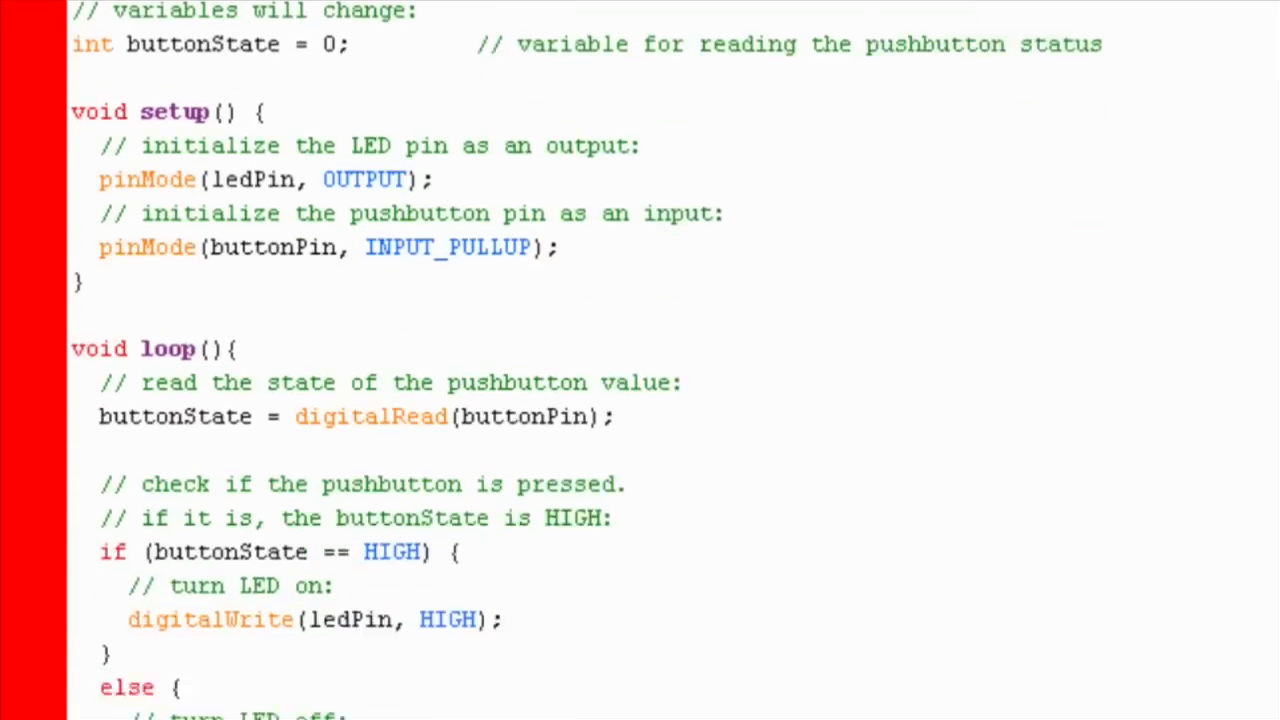